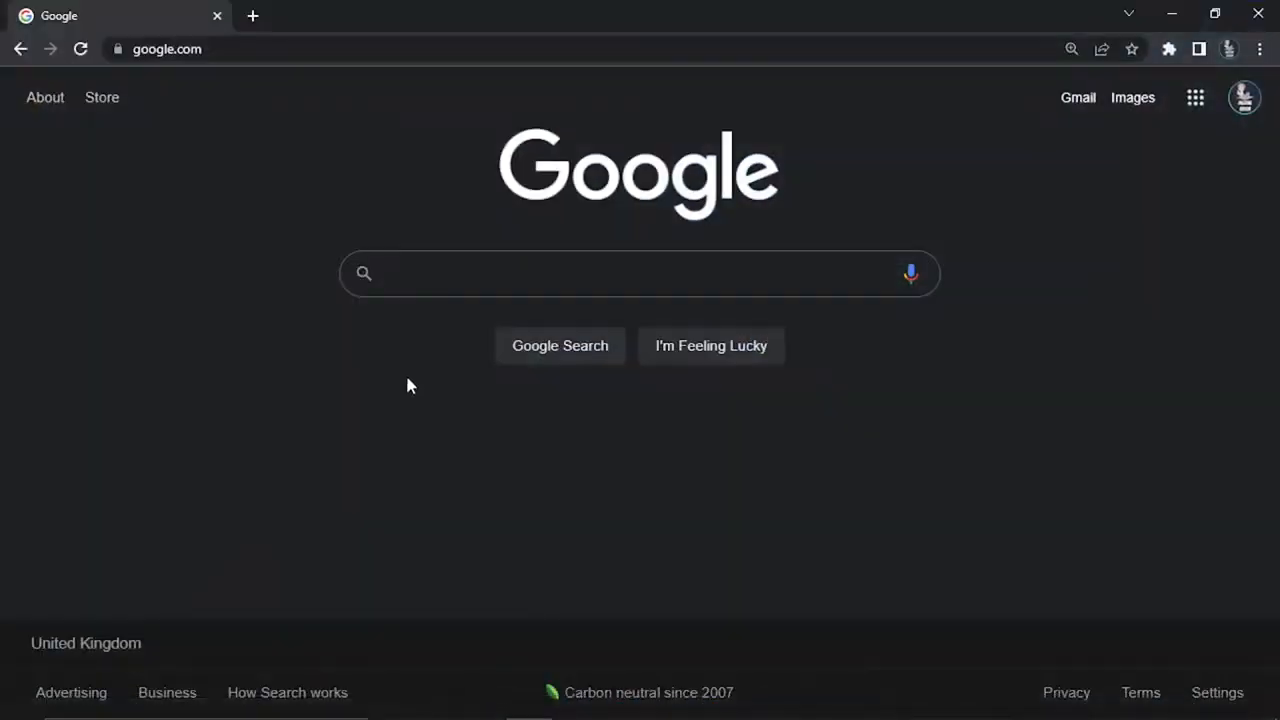
Search Google for Roblox, go to roblox.com and choose Log In.
{"action": "left_click", "coordinate": [166, 49]}
{"action": "type", "text": "roblox"}
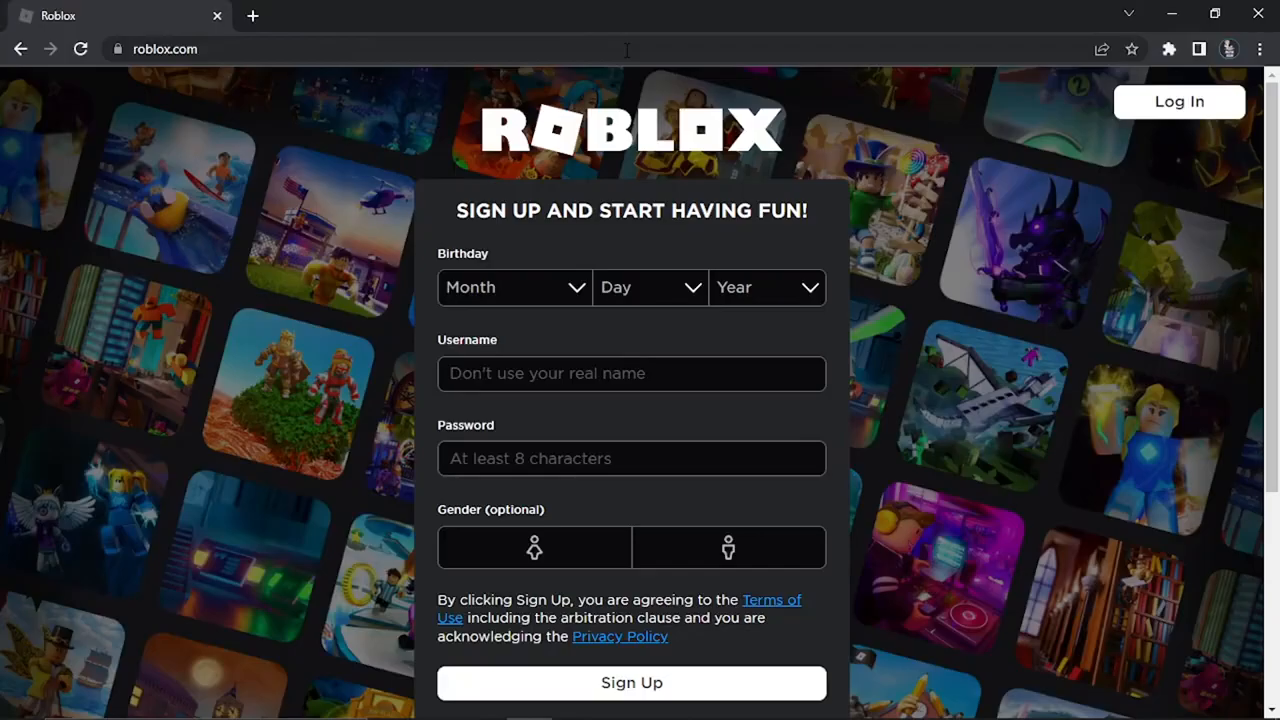
{"action": "left_click", "coordinate": [1179, 101]}
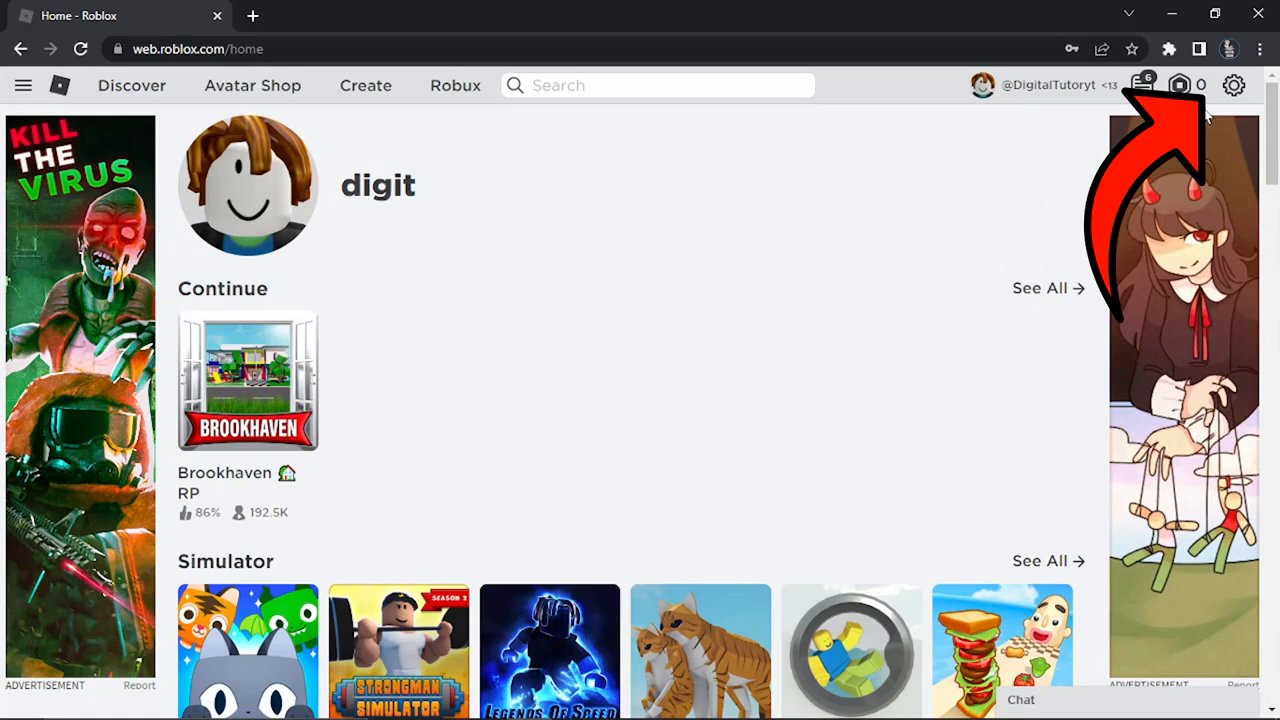
Open the gear menu at the top right of the Roblox home page.
{"action": "left_click", "coordinate": [1233, 85]}
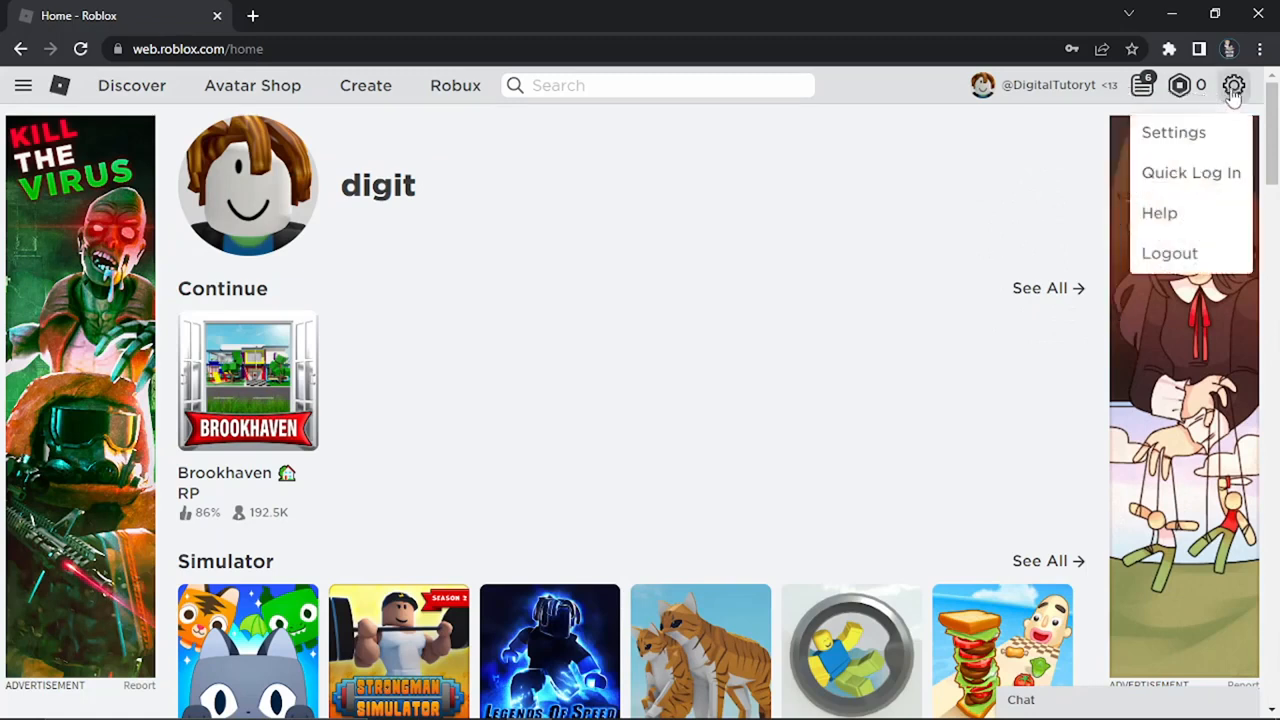
{"action": "mouse_move", "coordinate": [1190, 172]}
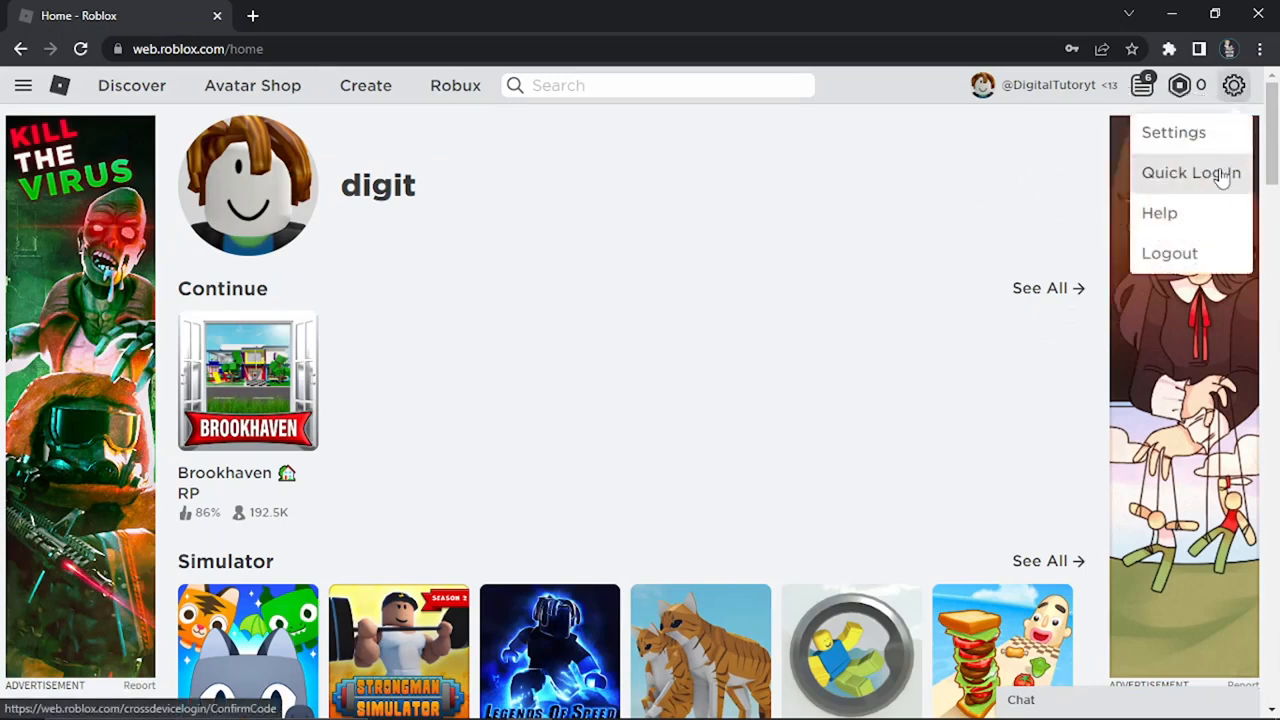
Choose Quick Log In from the gear menu.
{"action": "left_click", "coordinate": [1191, 172]}
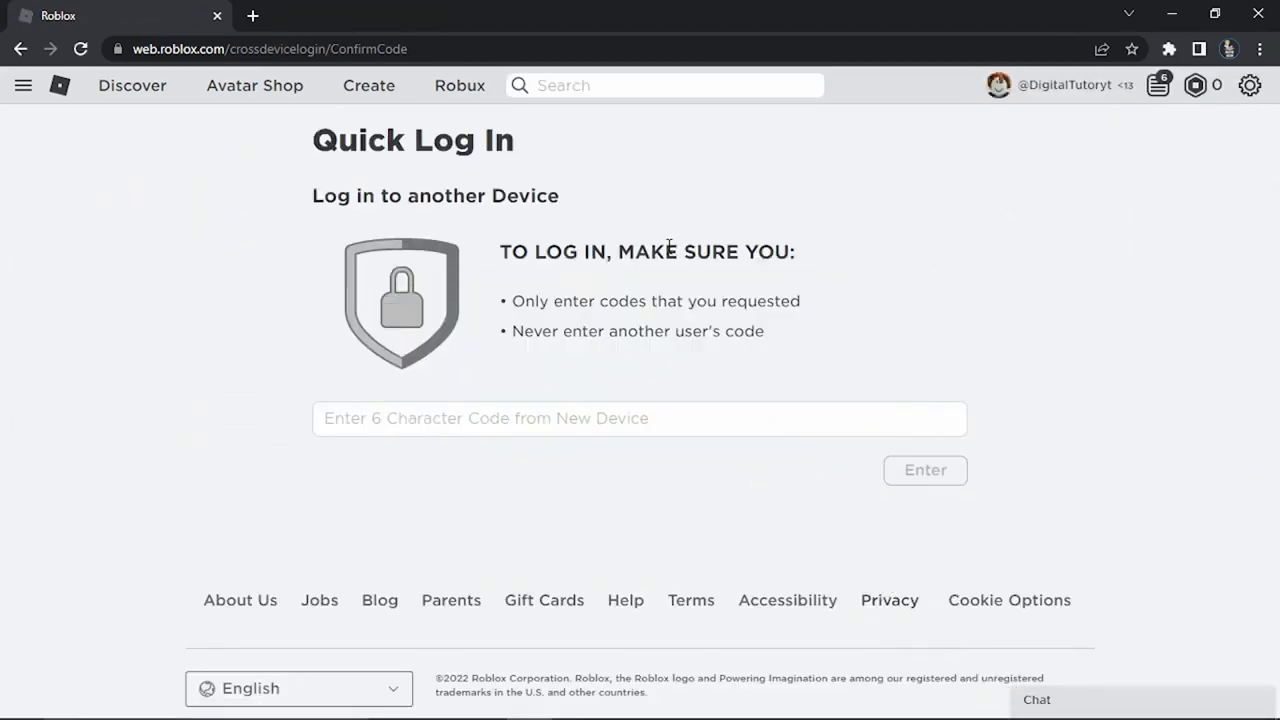
{"action": "mouse_move", "coordinate": [545, 290]}
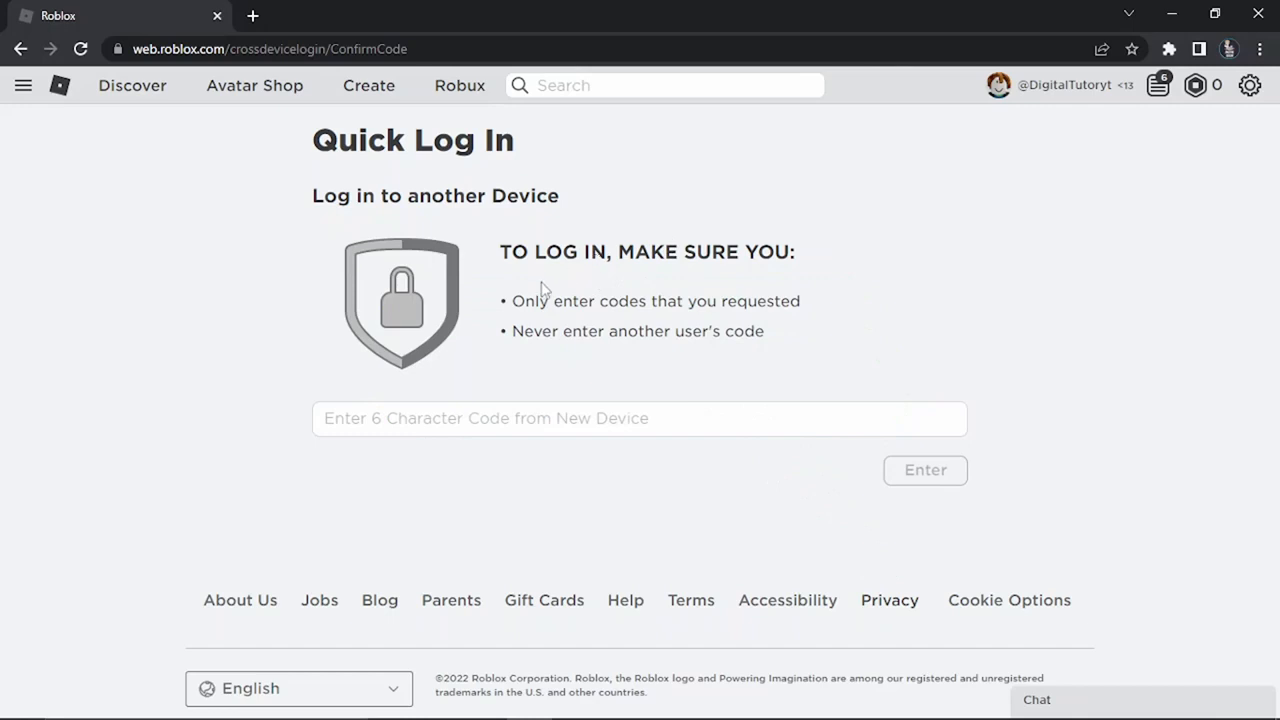
{"action": "mouse_move", "coordinate": [772, 350]}
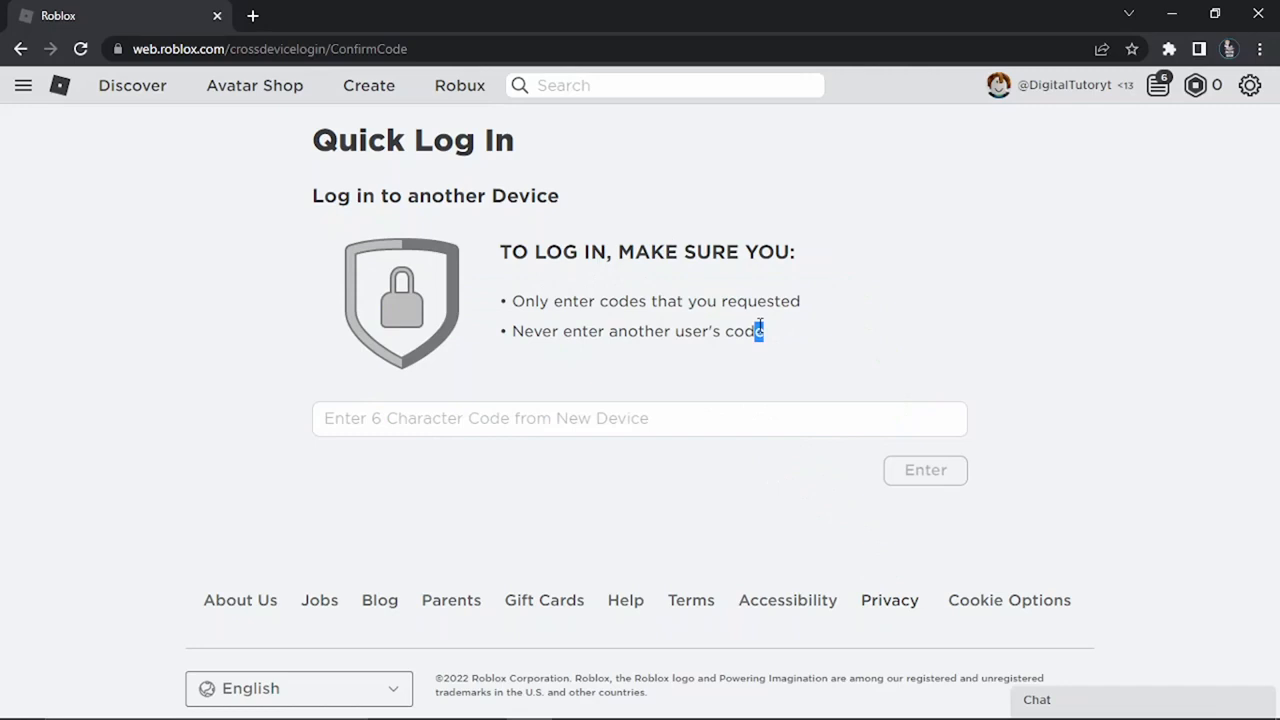
{"action": "mouse_move", "coordinate": [798, 319]}
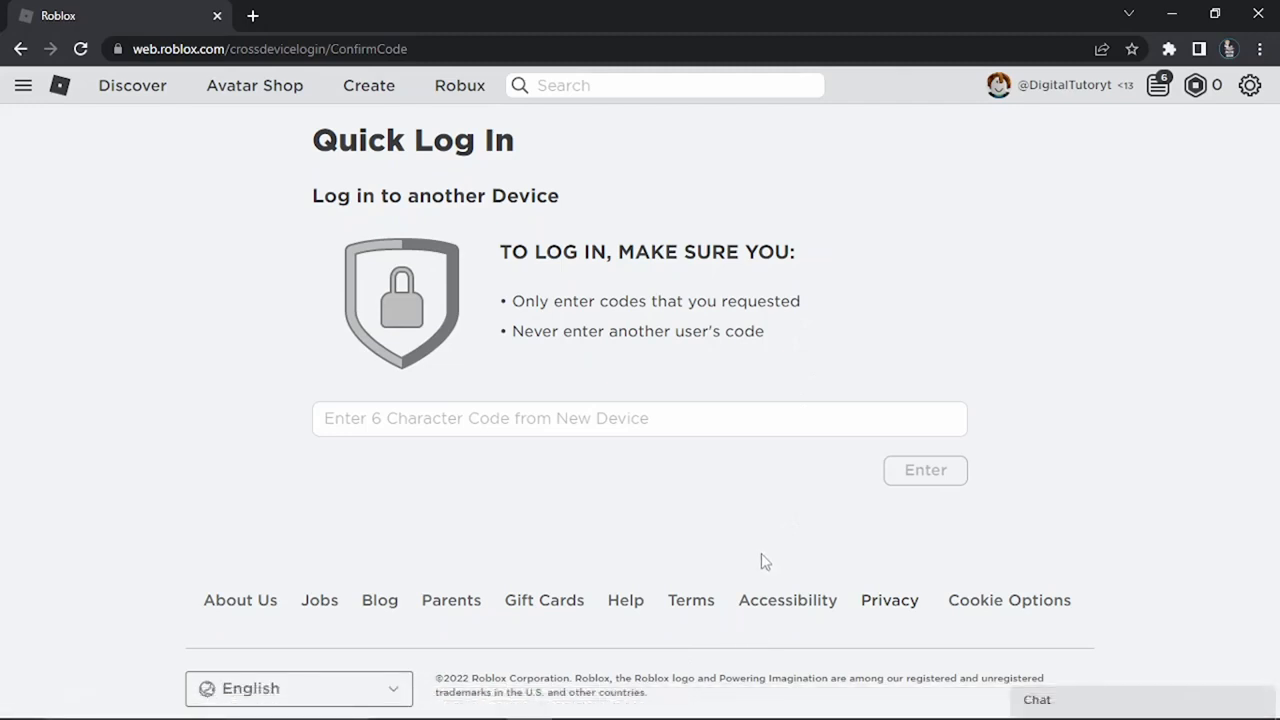
{"action": "mouse_move", "coordinate": [792, 710]}
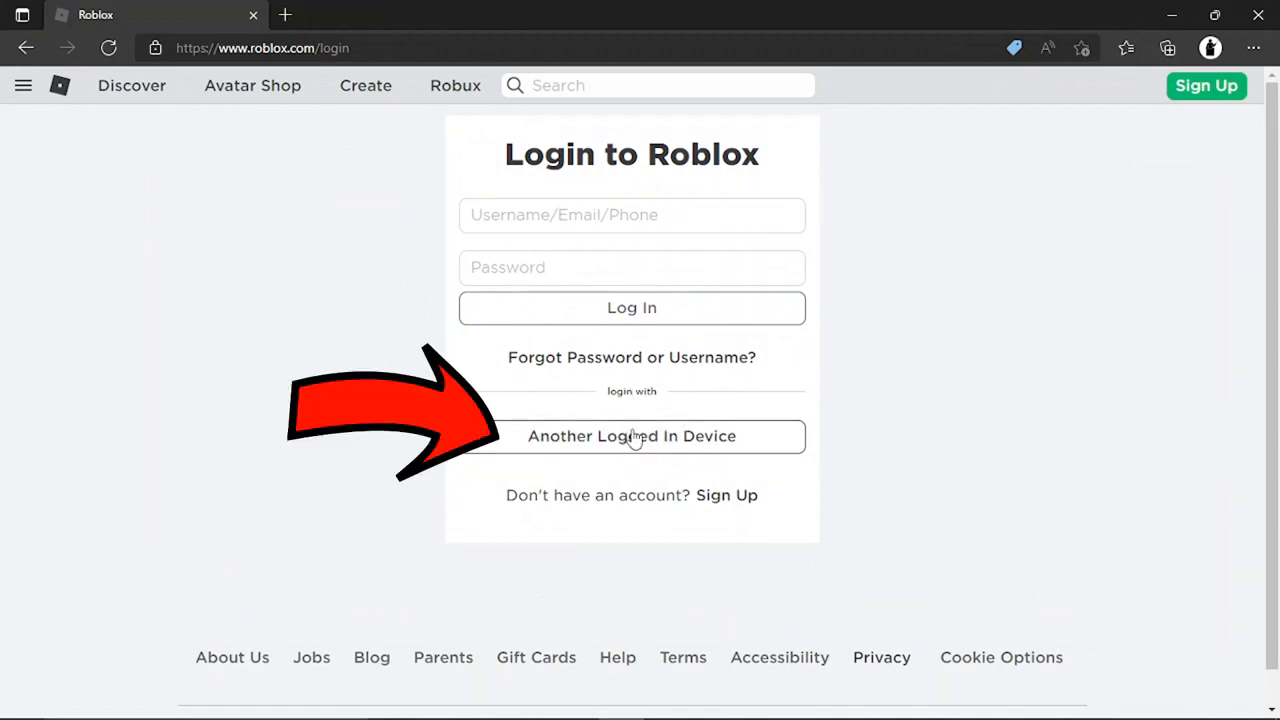
On the second browser's login page, request a code via 'Another Logged In Device'.
{"action": "left_click", "coordinate": [631, 436]}
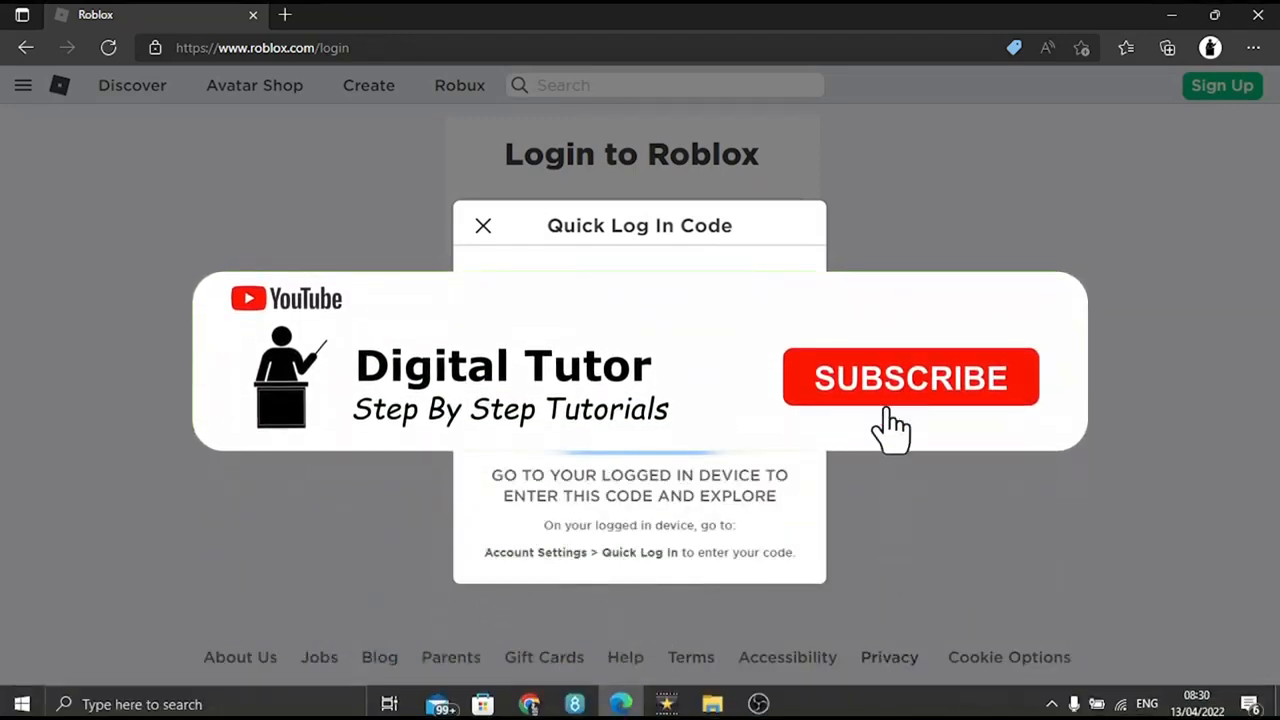
{"action": "left_click", "coordinate": [910, 377]}
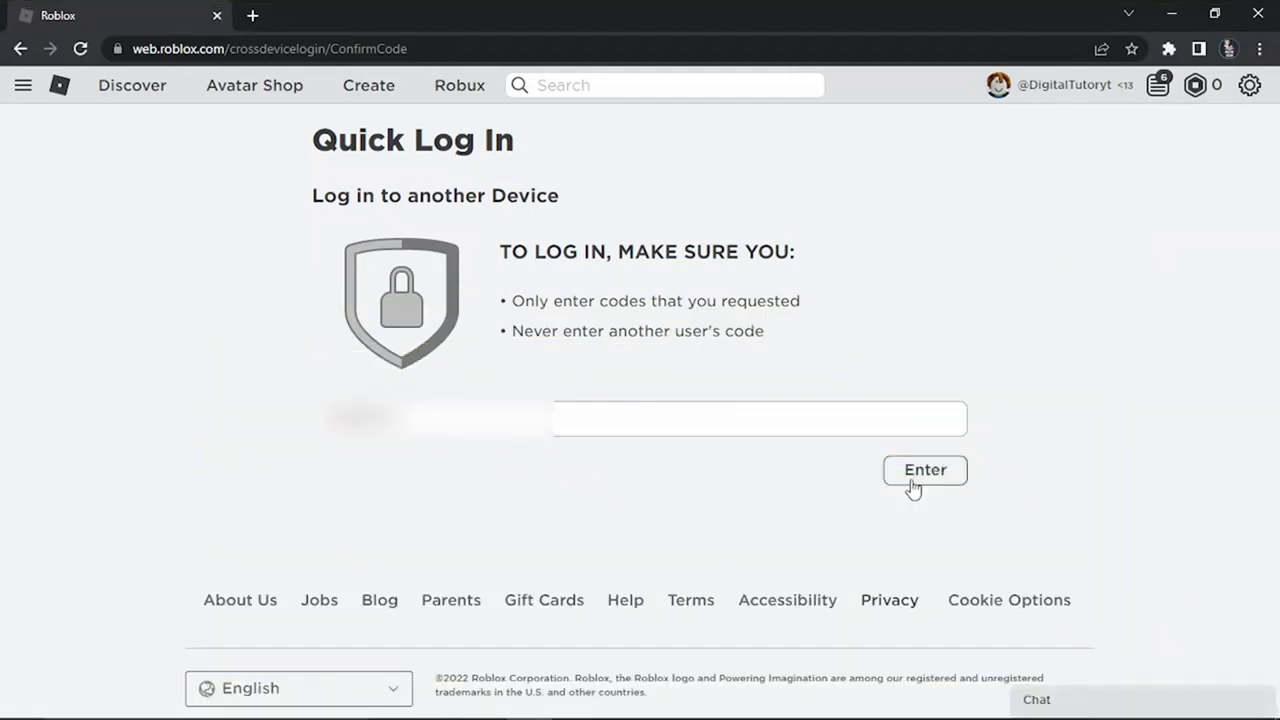
Submit the six-character code from the other device on the Quick Log In page.
{"action": "left_click", "coordinate": [924, 470]}
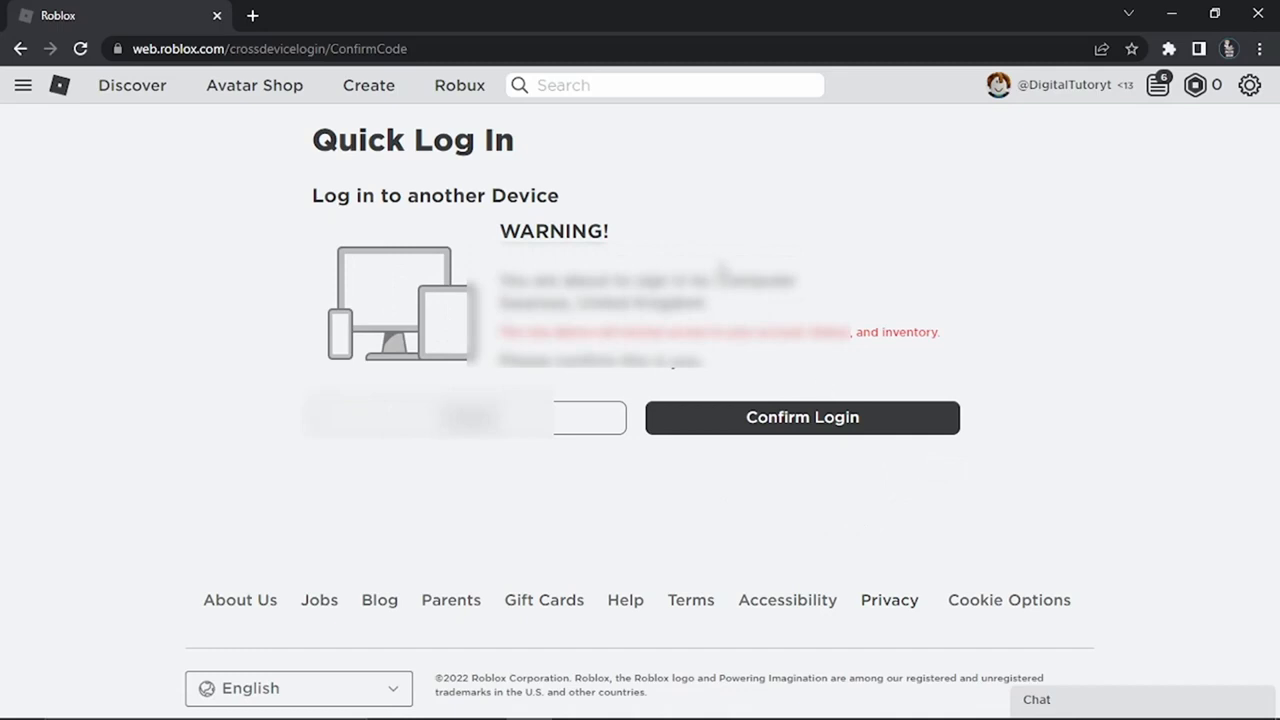
{"action": "mouse_move", "coordinate": [765, 377]}
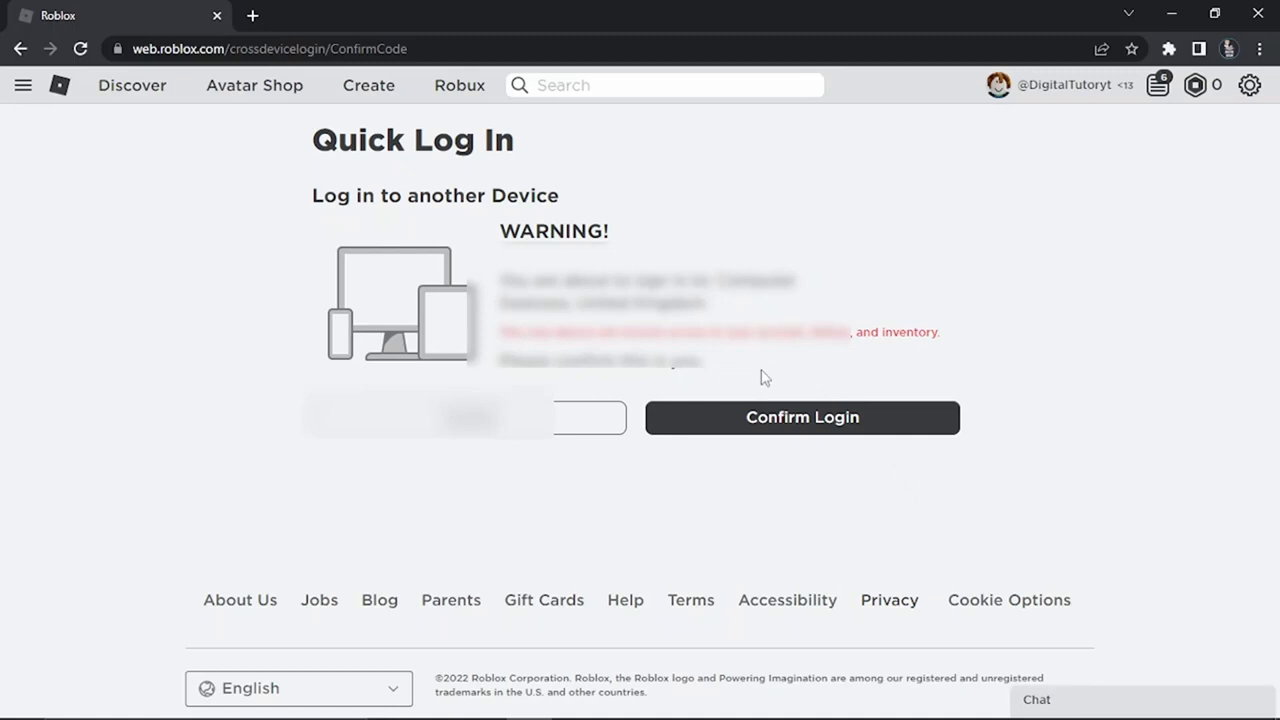
{"action": "mouse_move", "coordinate": [762, 391]}
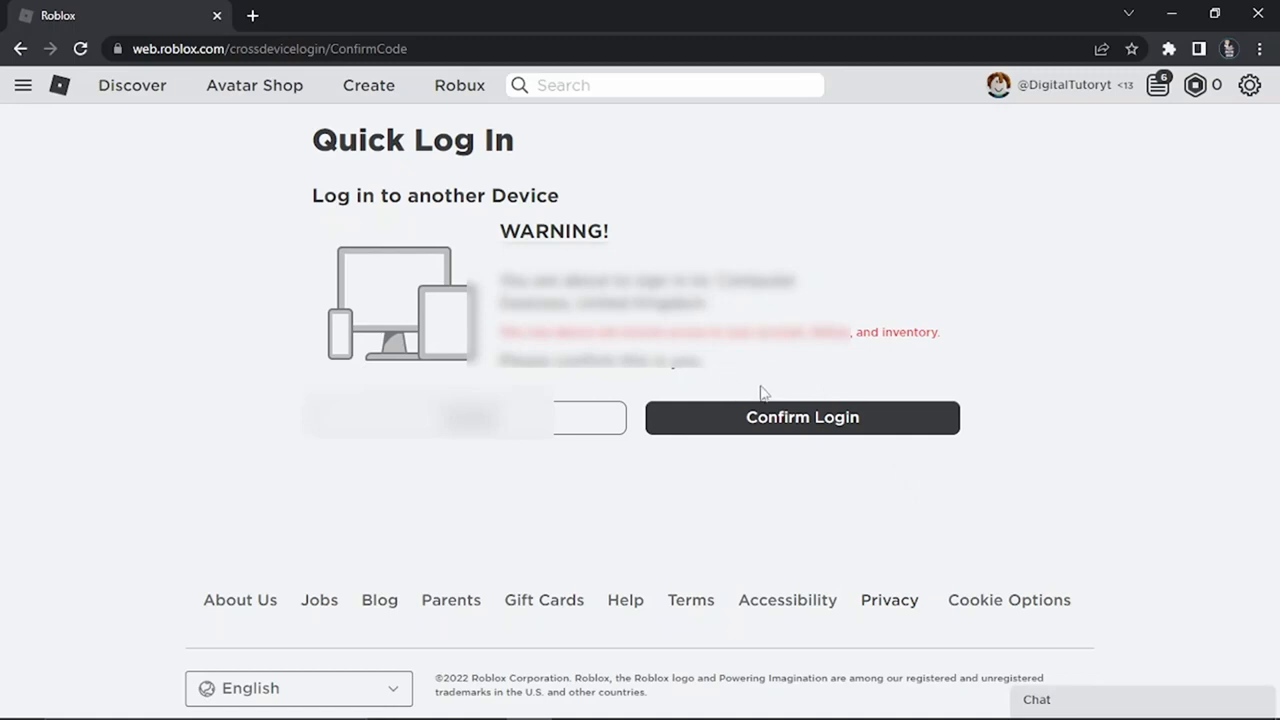
Confirm the other computer's login and close the Login Successful dialog with Done.
{"action": "left_click", "coordinate": [801, 417]}
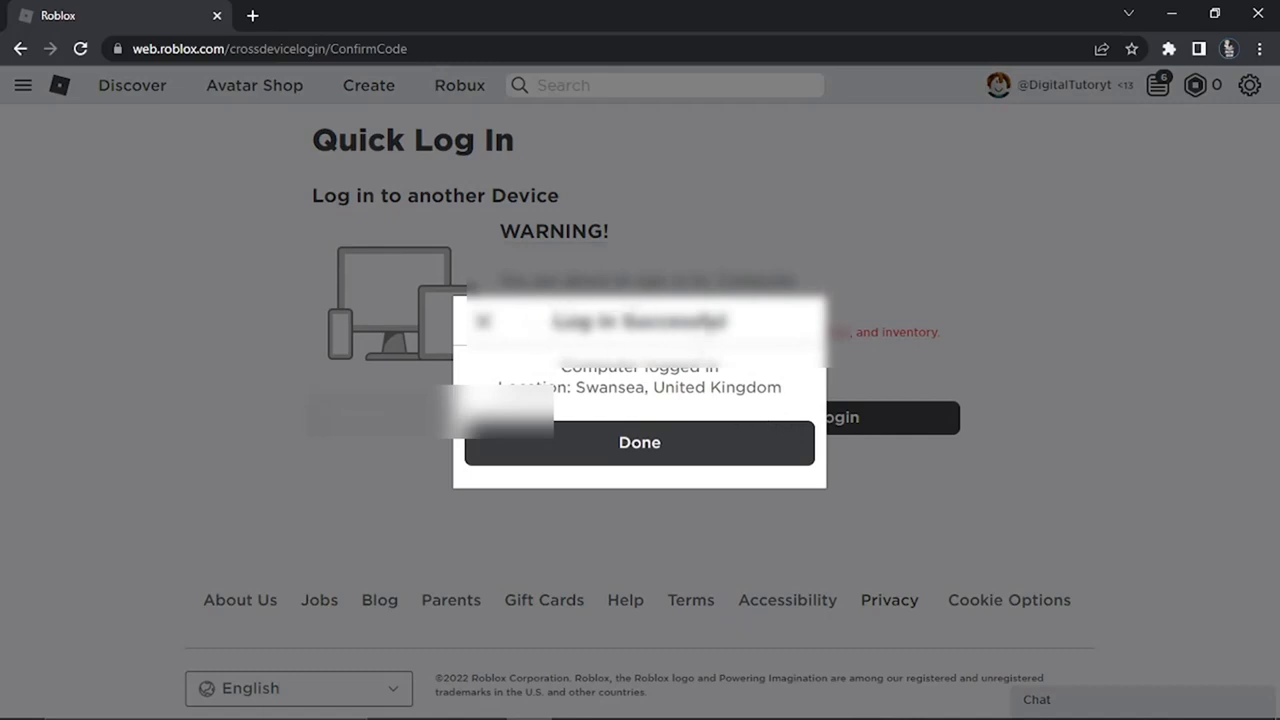
{"action": "left_click", "coordinate": [639, 442]}
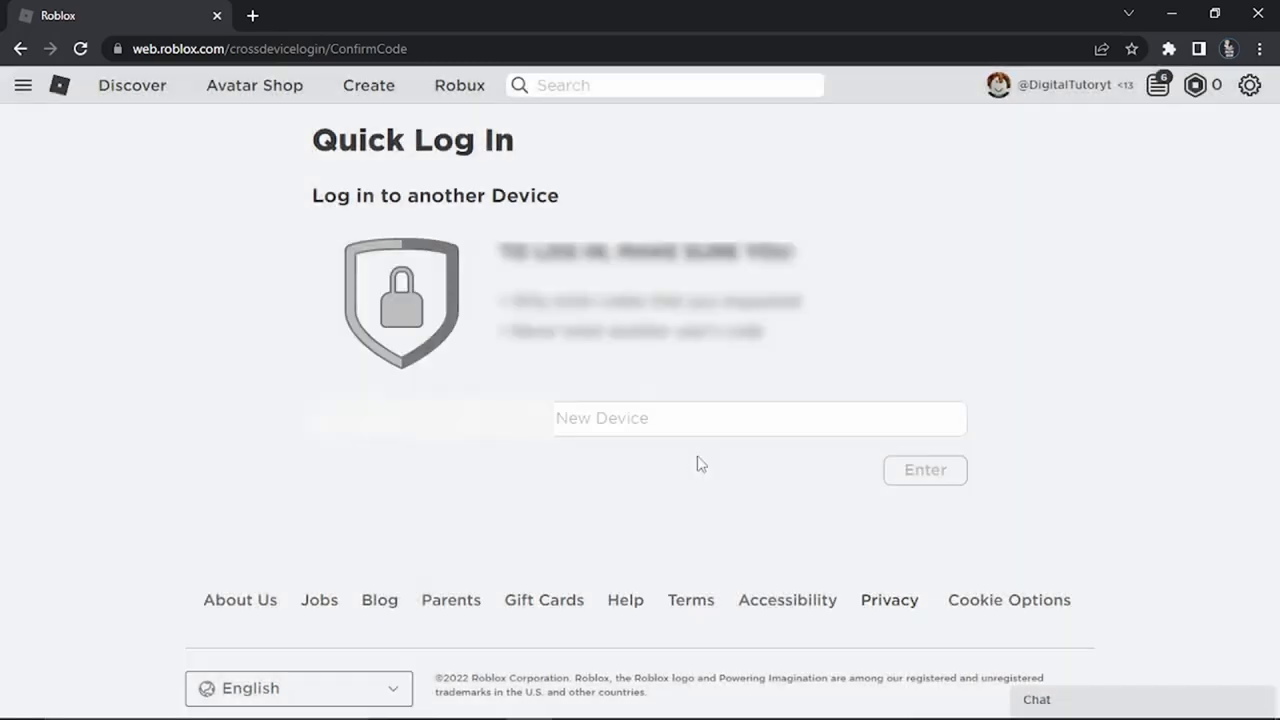